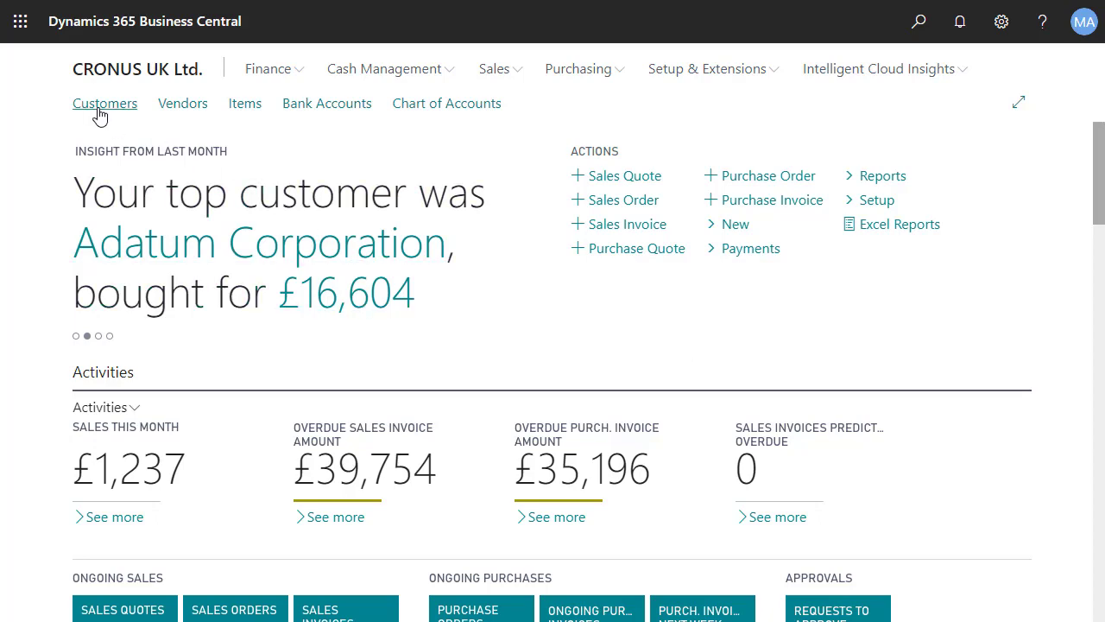
- Open the Adatum Corporation card from the Customers list
click(104, 103)
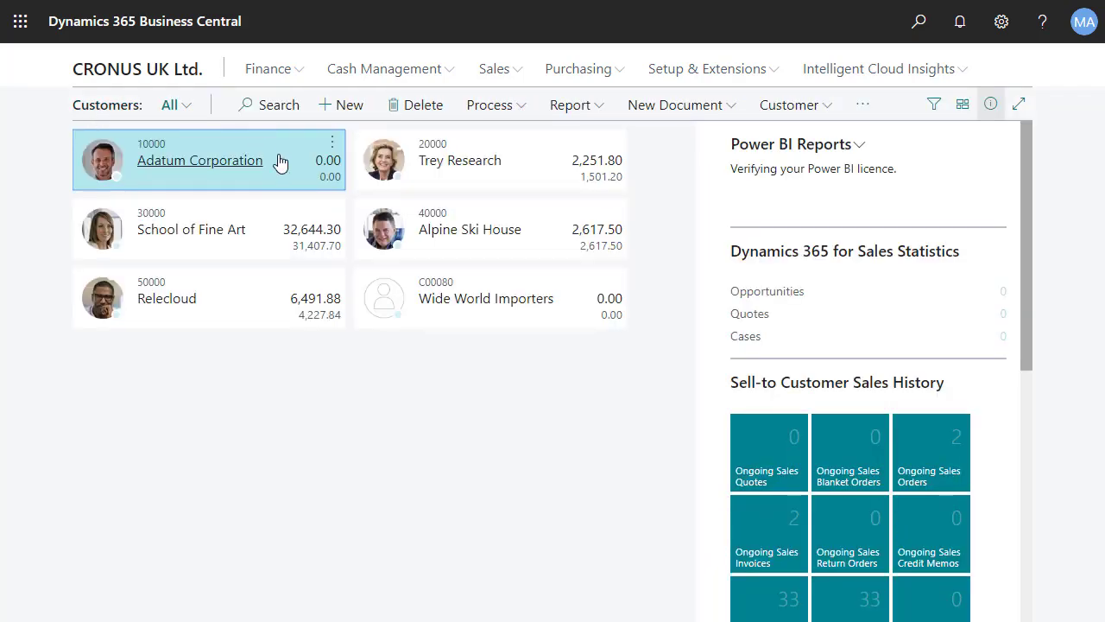
click(200, 161)
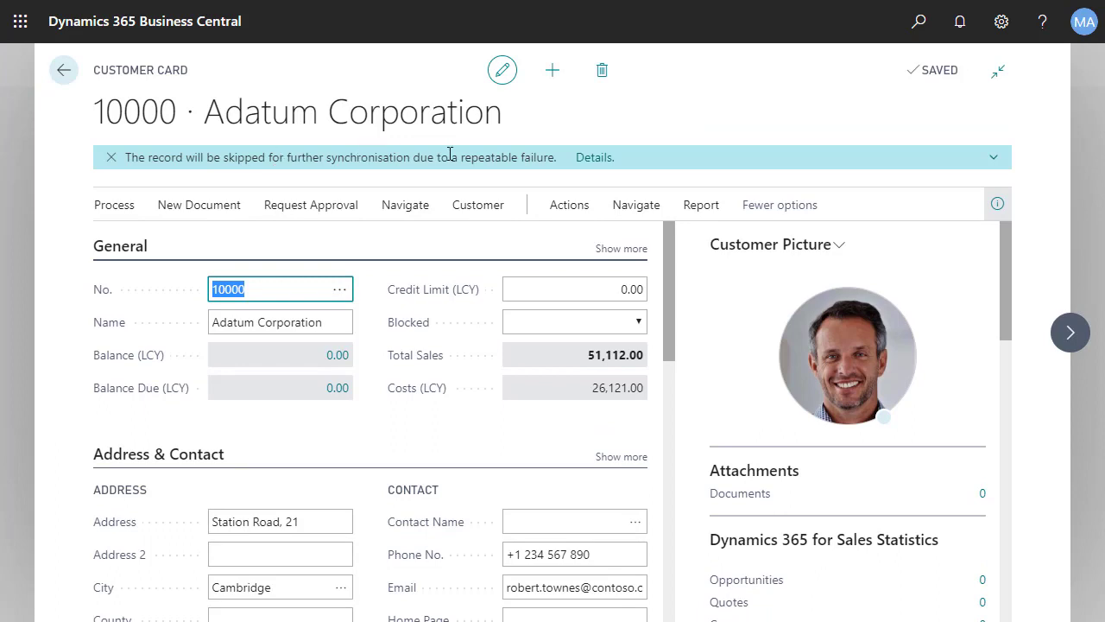
- Review Adatum's both-records-changed sync error, then return home to the Coupled Data Errors tile
click(593, 157)
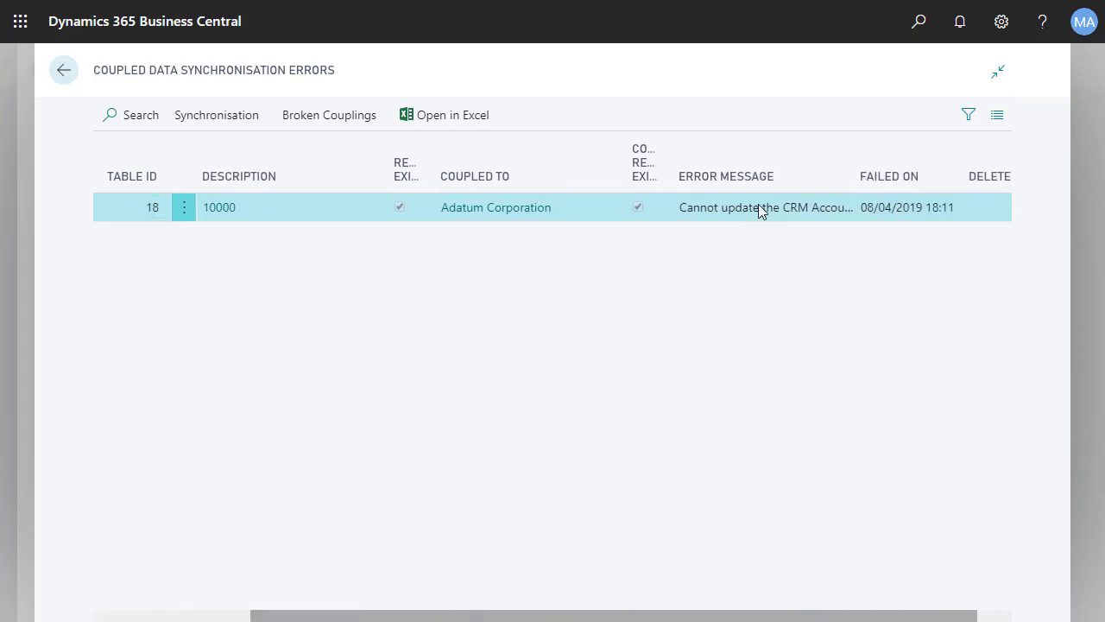
mouse_move(764, 208)
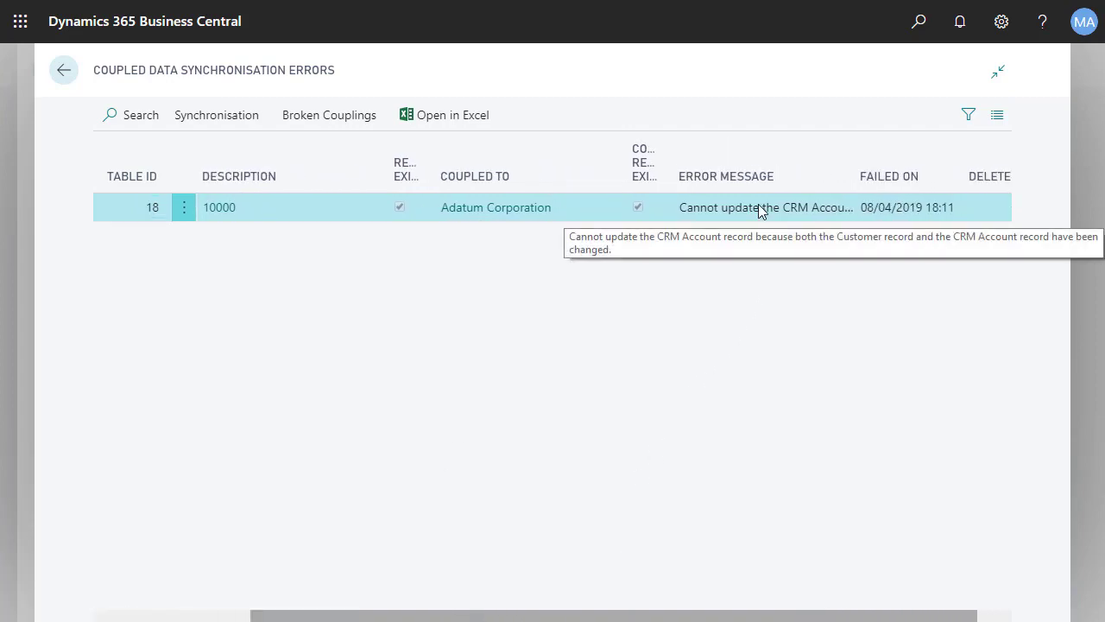
click(496, 207)
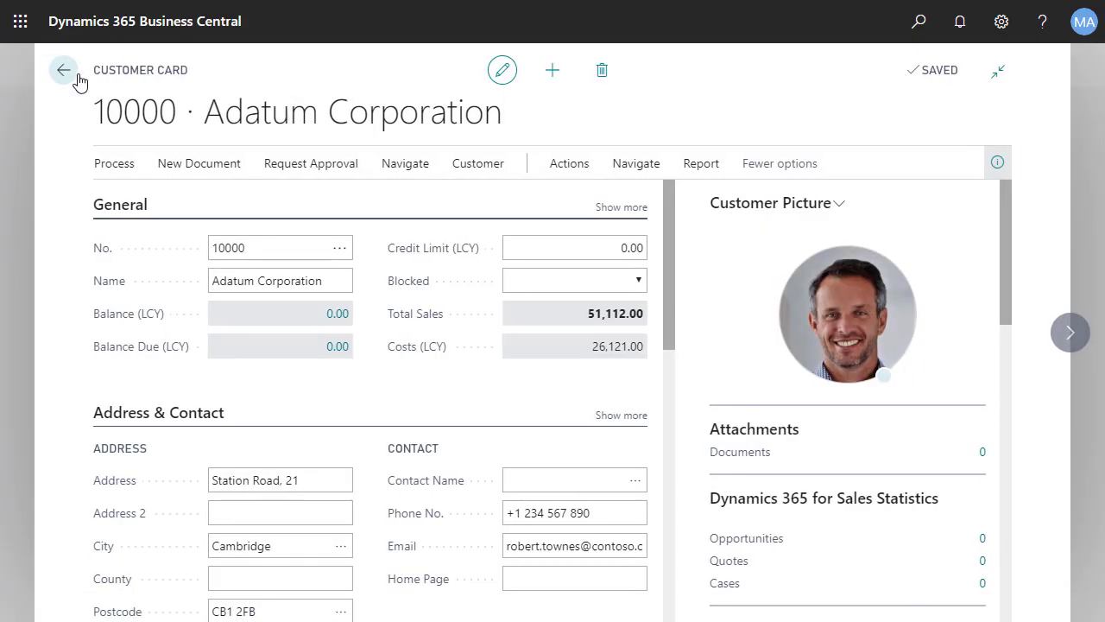
click(63, 70)
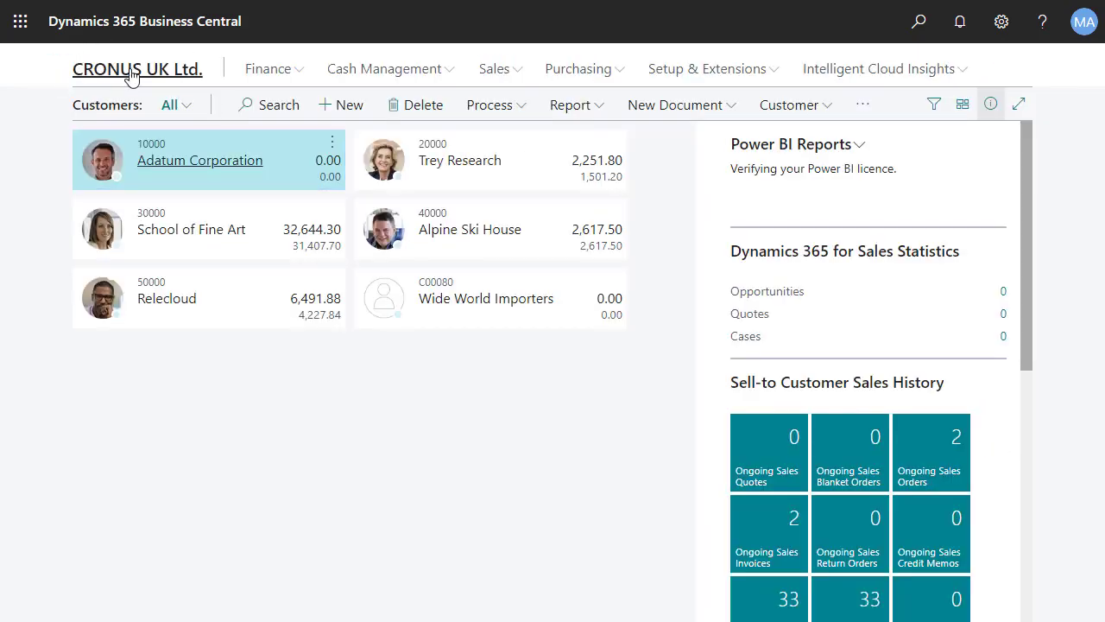
click(137, 69)
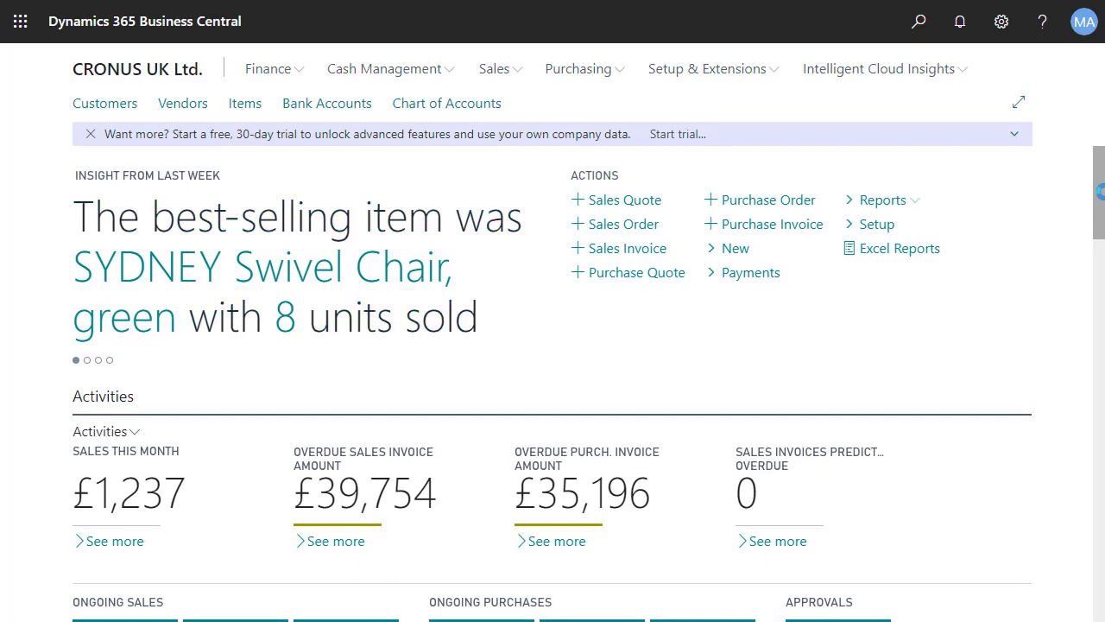
scroll(down, 3)
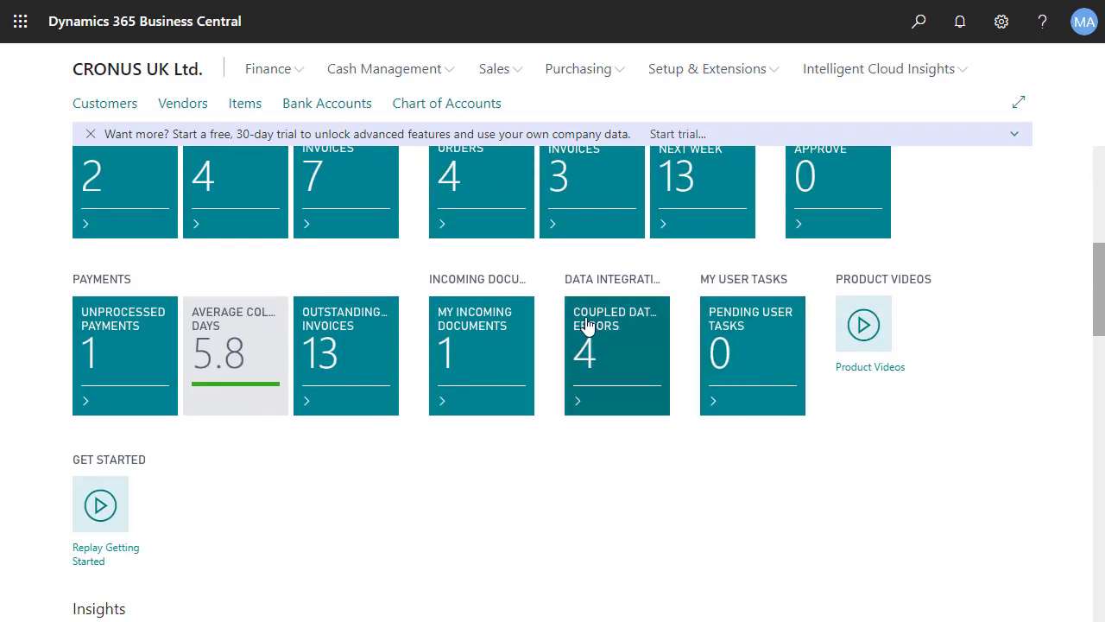
- Open the four coupled data errors and sort them by error message
click(615, 354)
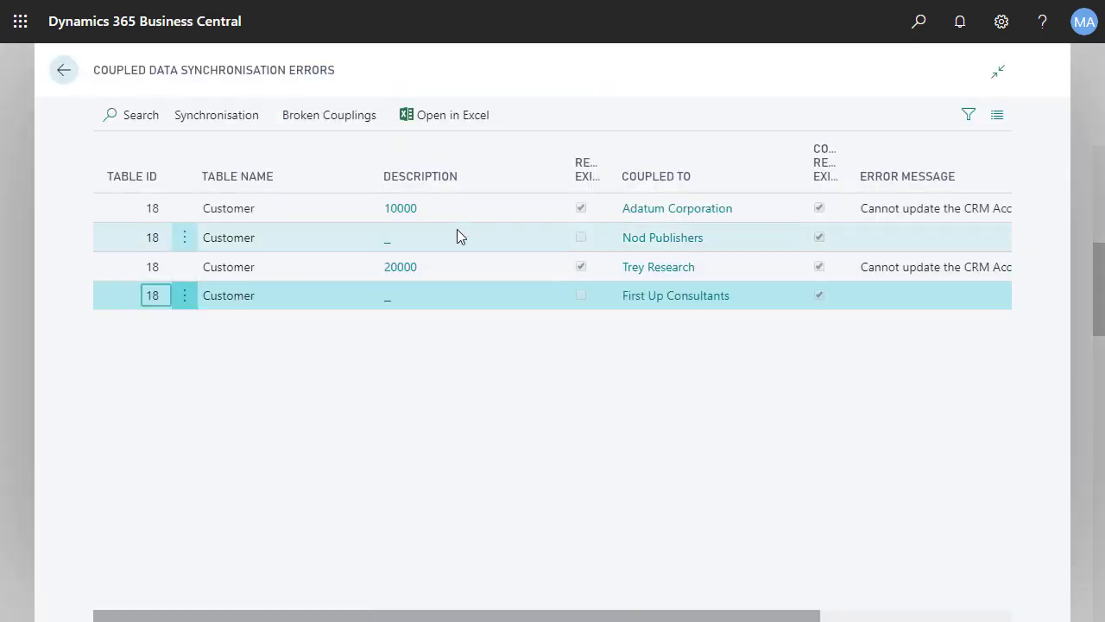
scroll(right, 3)
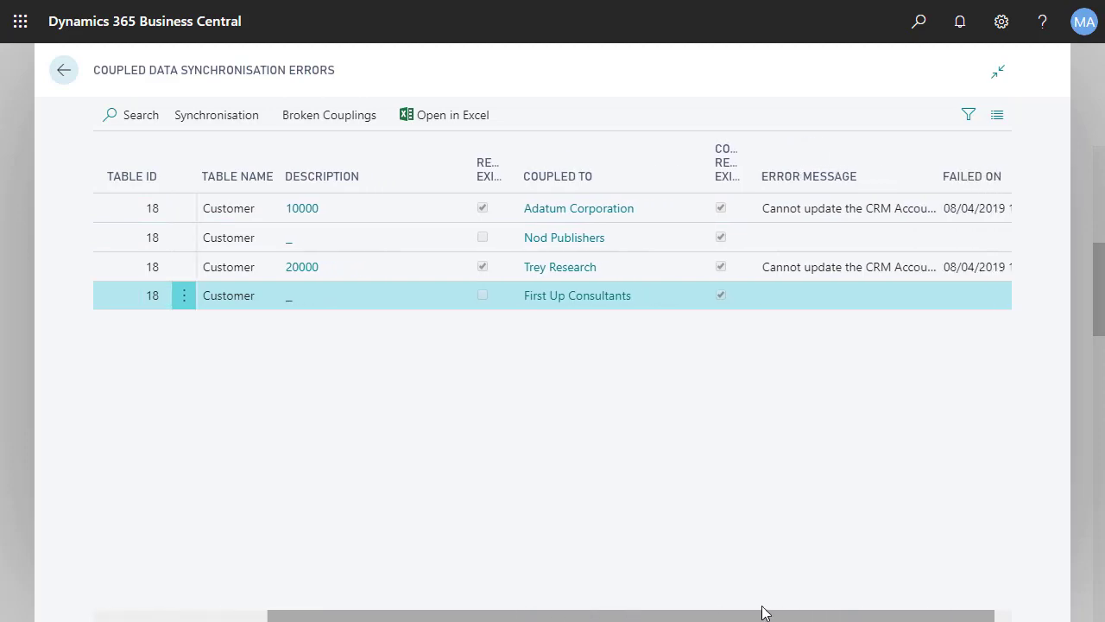
scroll(right, 3)
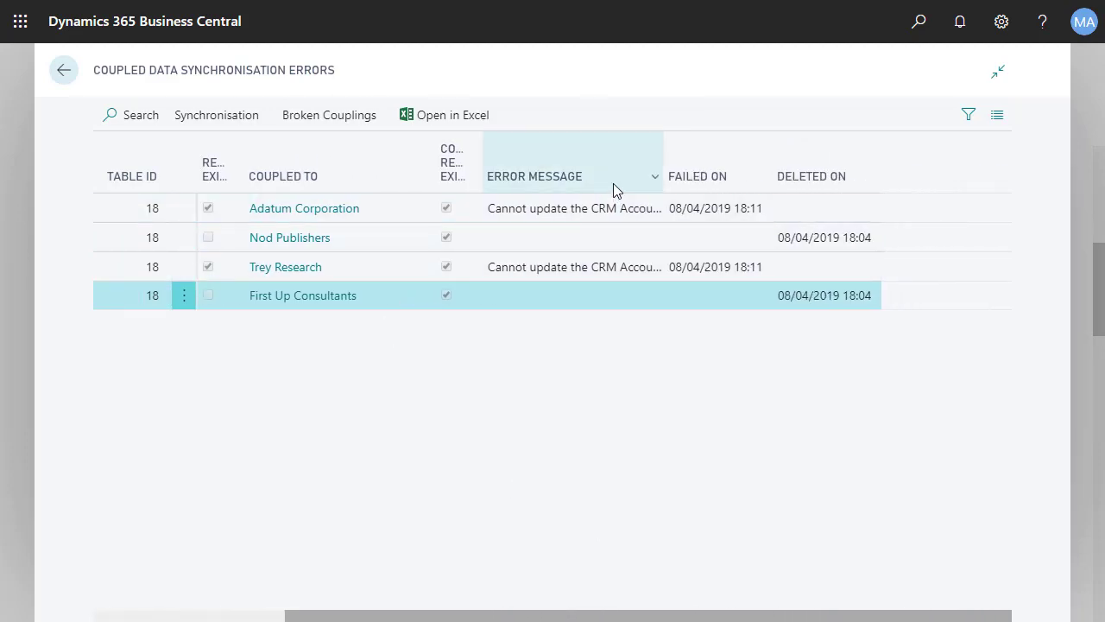
click(534, 176)
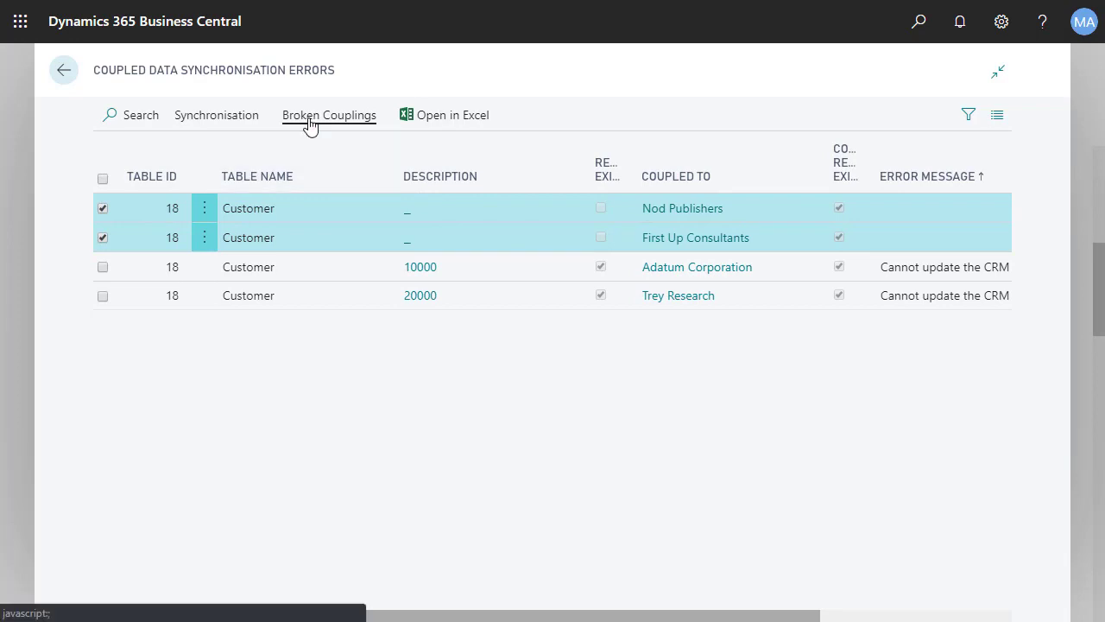
- Restore the Nod Publishers and First Up Consultants records via Broken Couplings > Restore Records
click(216, 115)
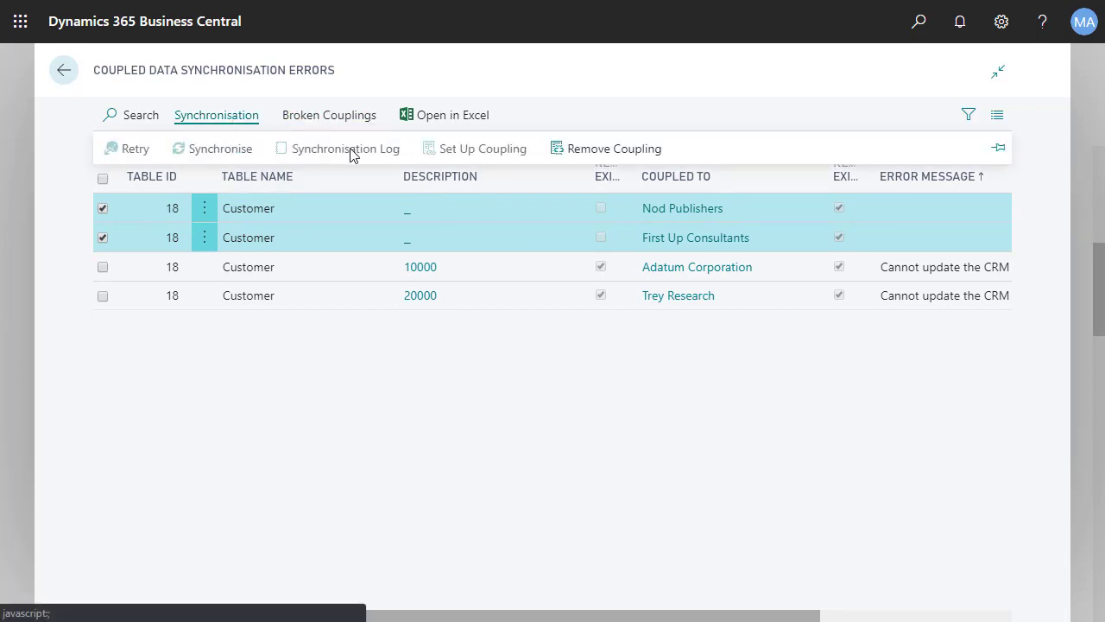
click(329, 114)
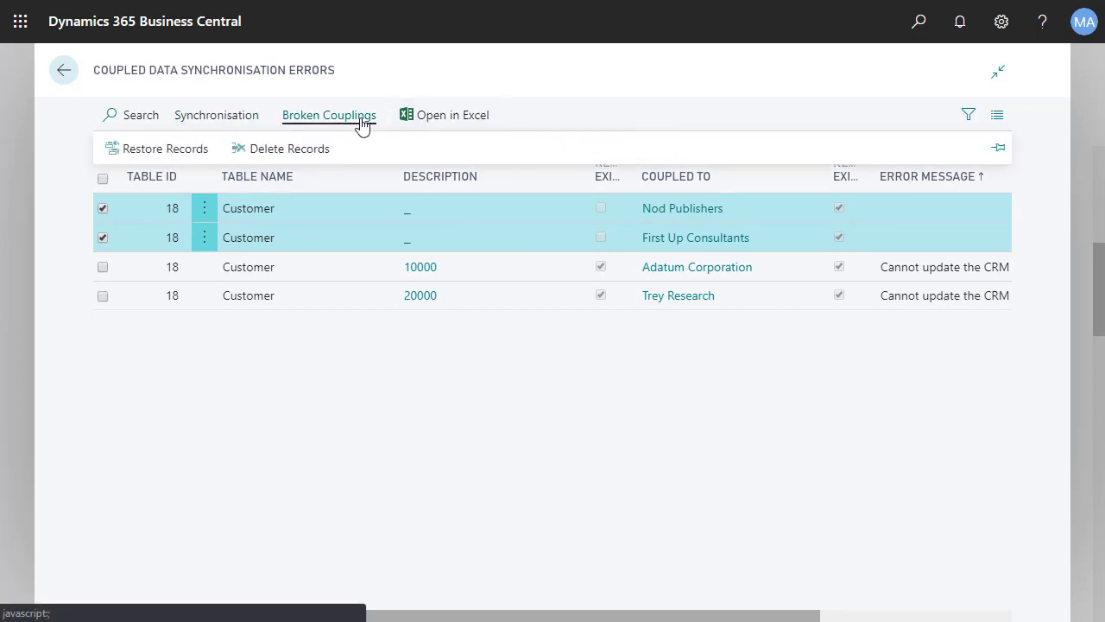
click(164, 147)
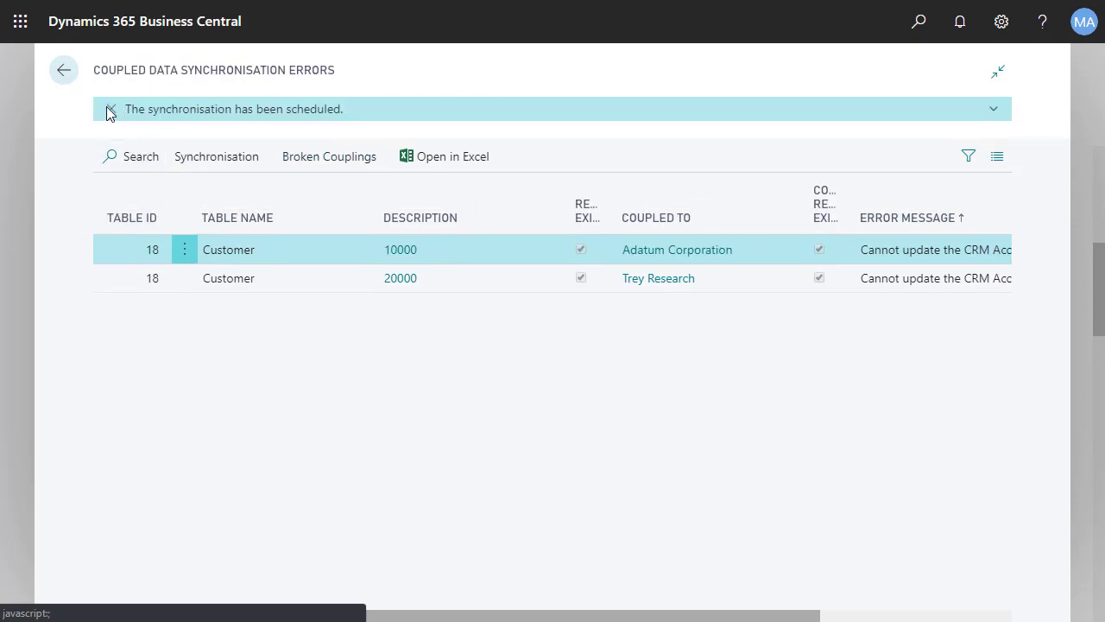
- Synchronise the Adatum Corporation and Trey Research records, accepting that data will be replaced
click(109, 109)
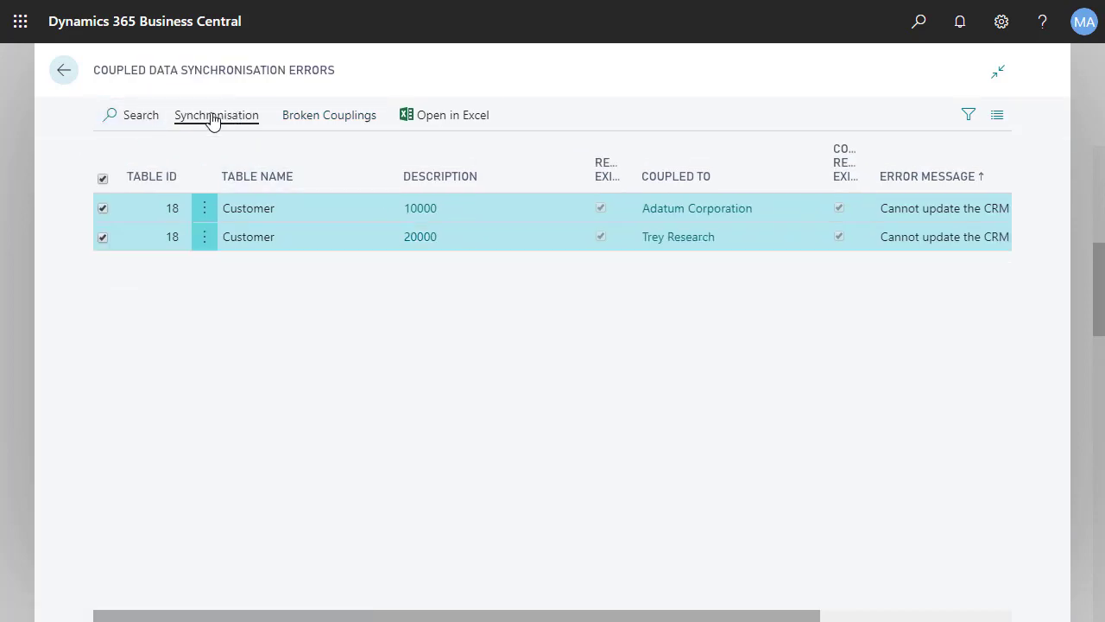
click(215, 115)
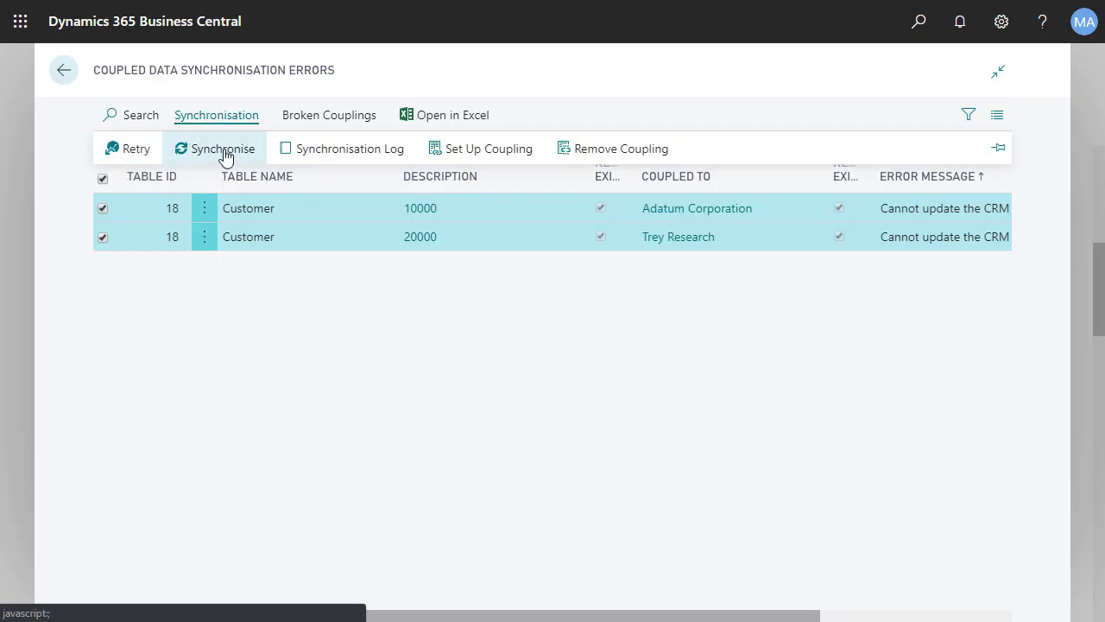
click(223, 148)
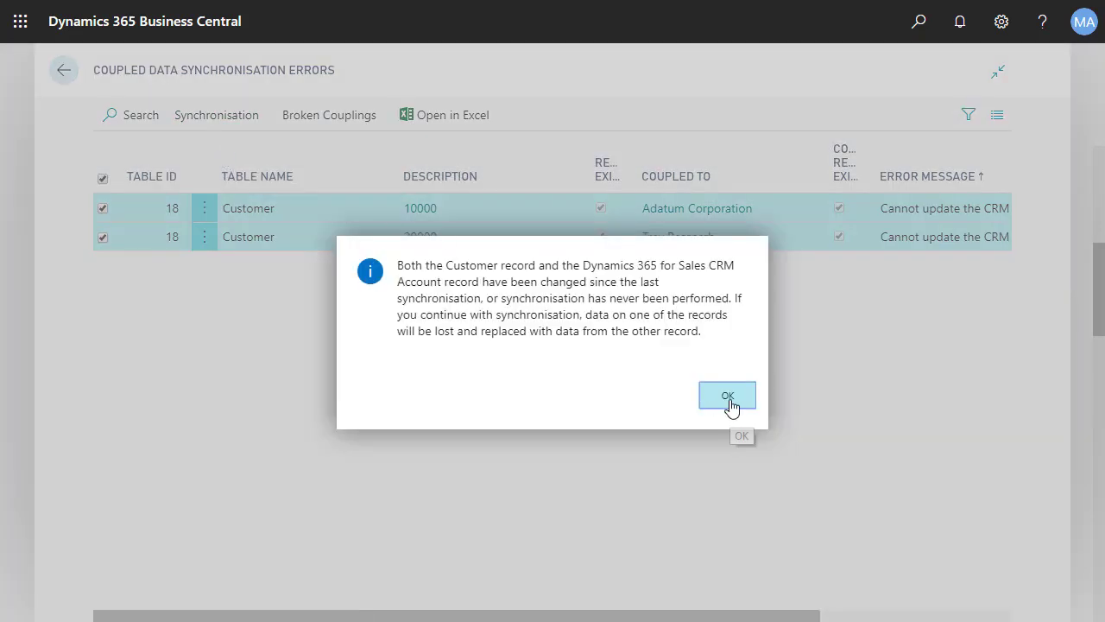
click(727, 396)
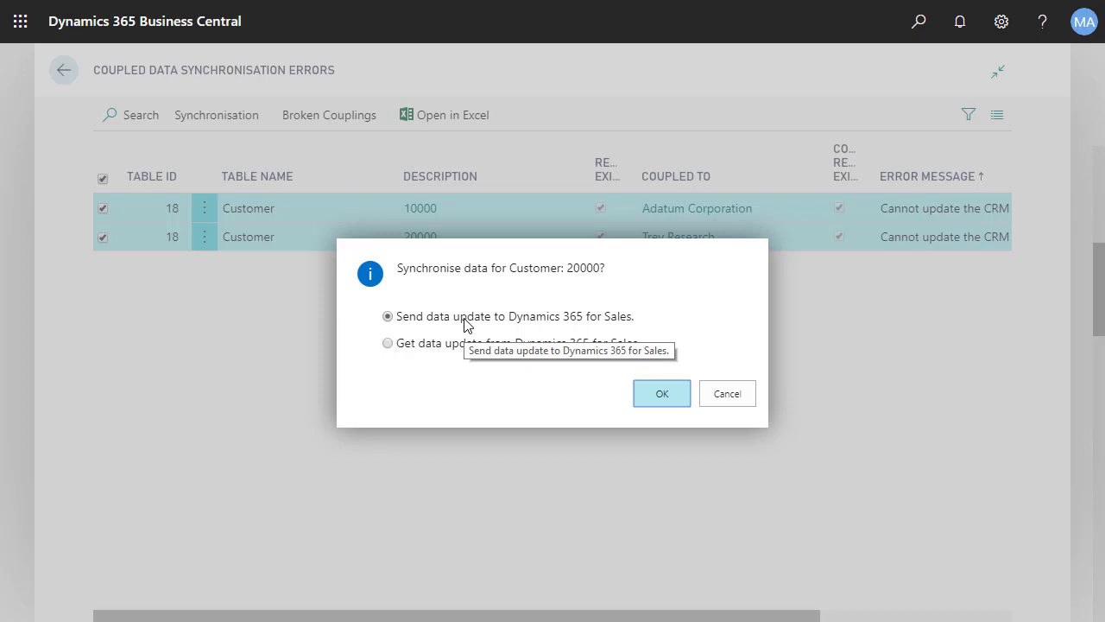
- Choose to send the local data update to Dynamics 365 for Sales
click(662, 392)
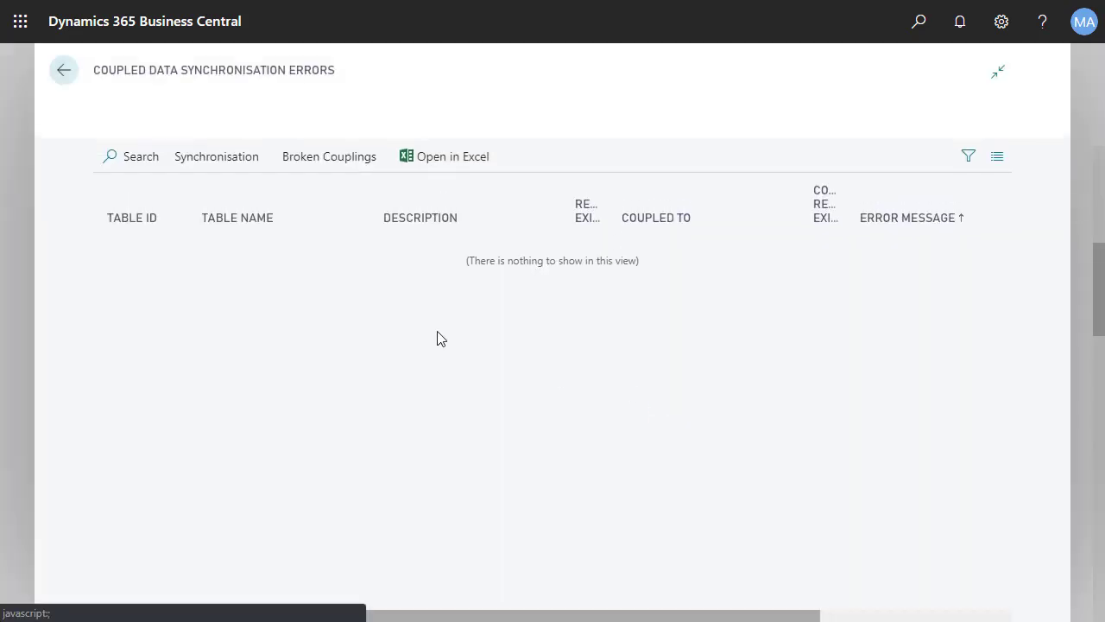
click(216, 157)
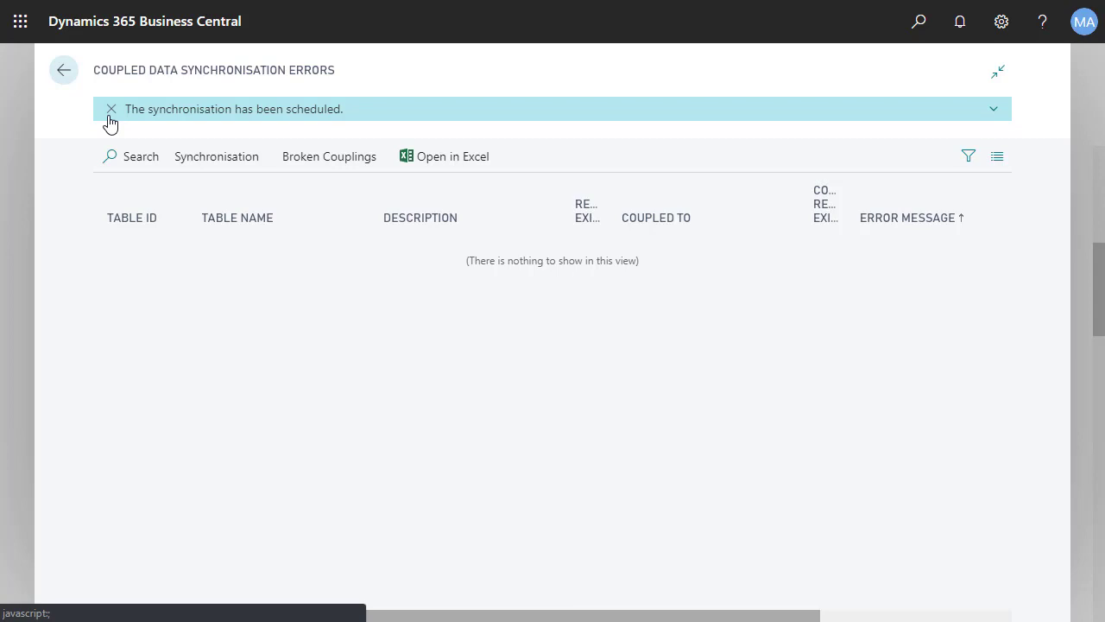
click(111, 109)
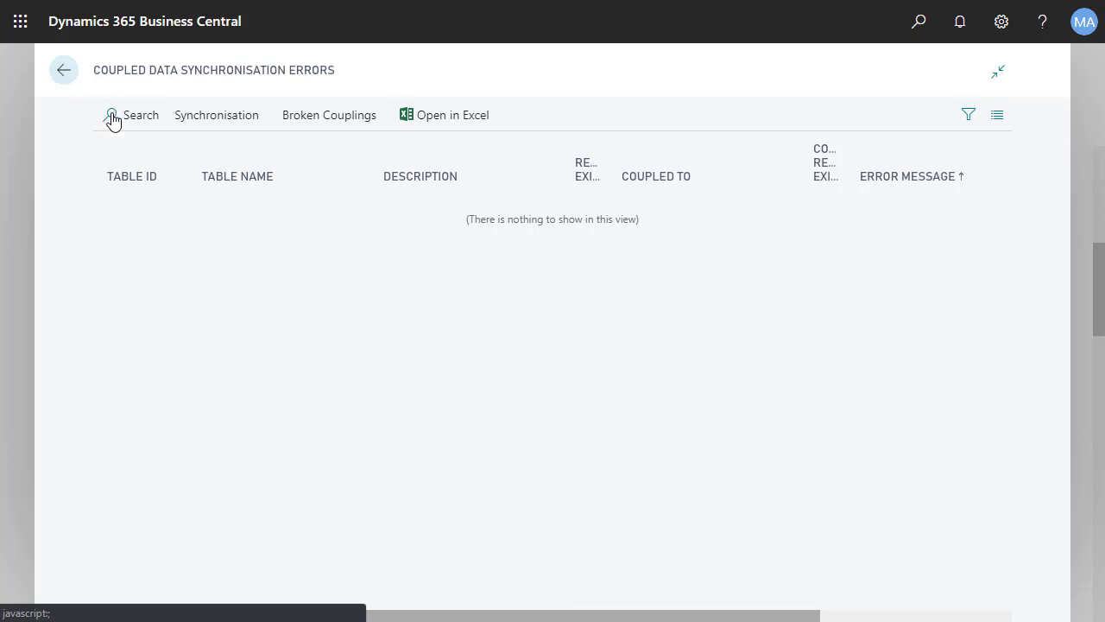
- Reopen Adatum Corporation's card and show its Dynamics 365 for Sales options, including Synchronisation Log
click(62, 70)
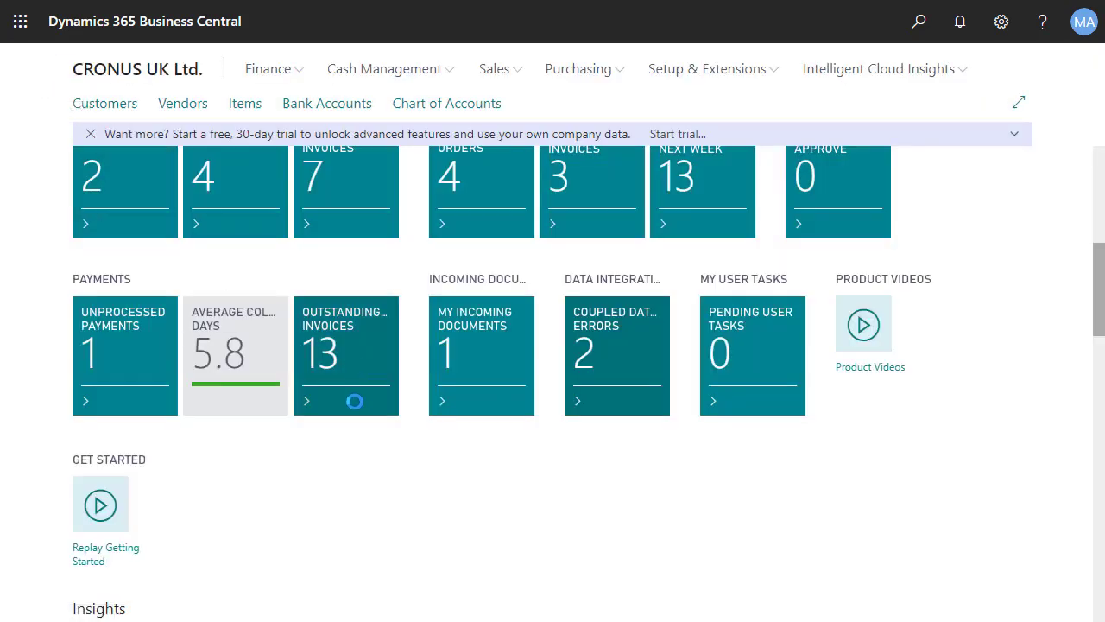
scroll(up, 3)
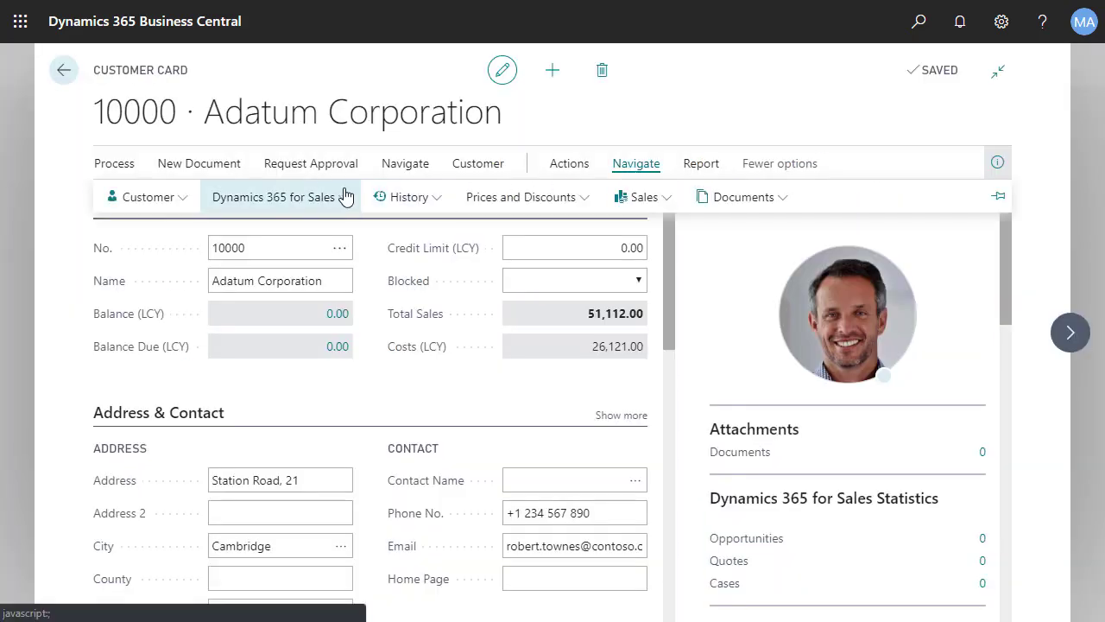
click(274, 196)
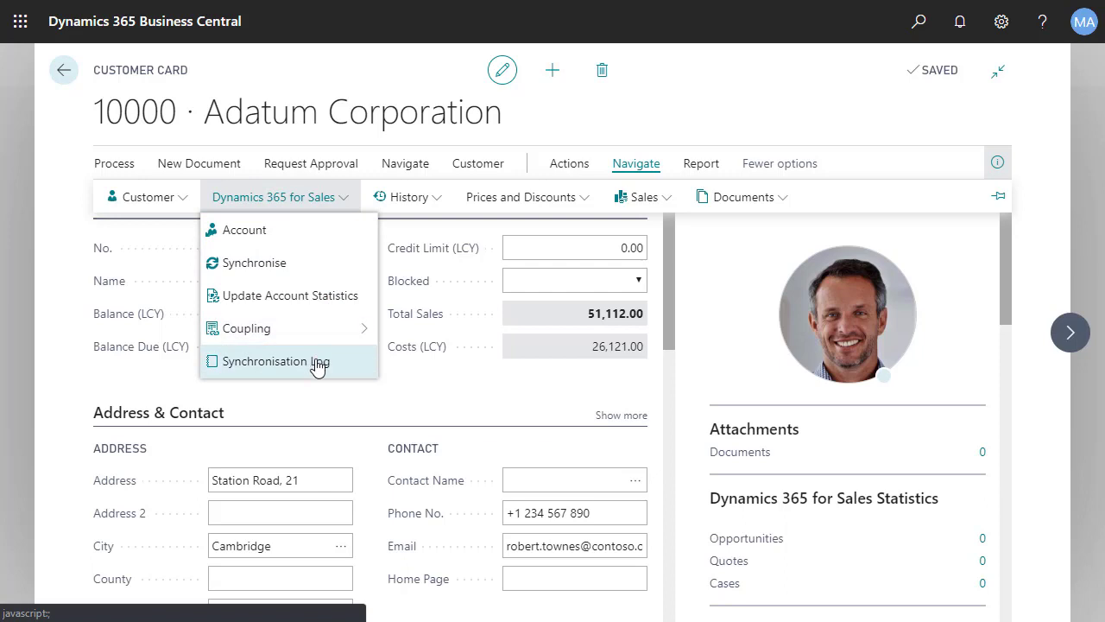